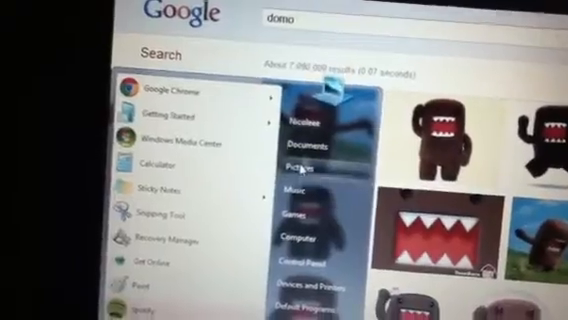
Open Pictures from the Start menu, then go to the Downloads folder to find the Domo image
{"action": "left_click", "coordinate": [291, 164]}
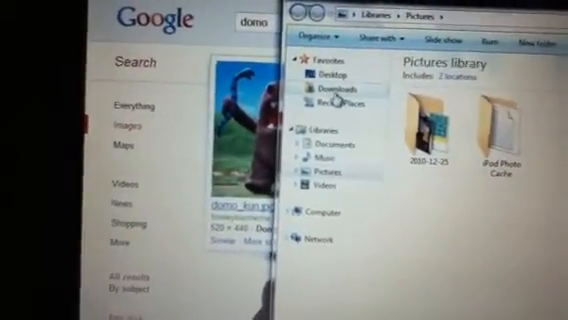
{"action": "left_click", "coordinate": [323, 92]}
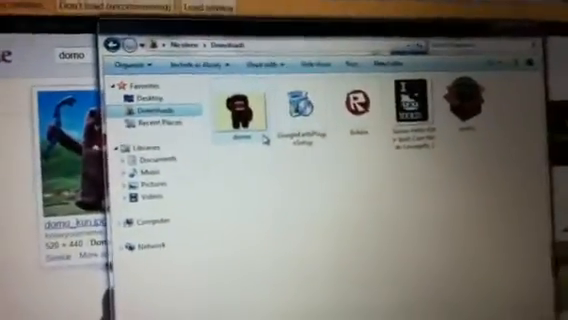